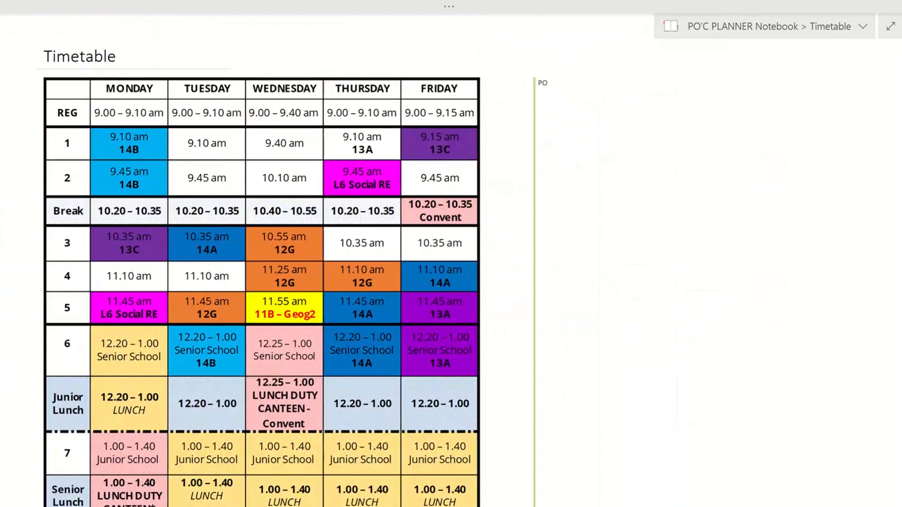
- In the PO'C PLANNER notebook, switch from Timetable to the Planner page and scroll down
{"action": "left_click", "coordinate": [835, 27]}
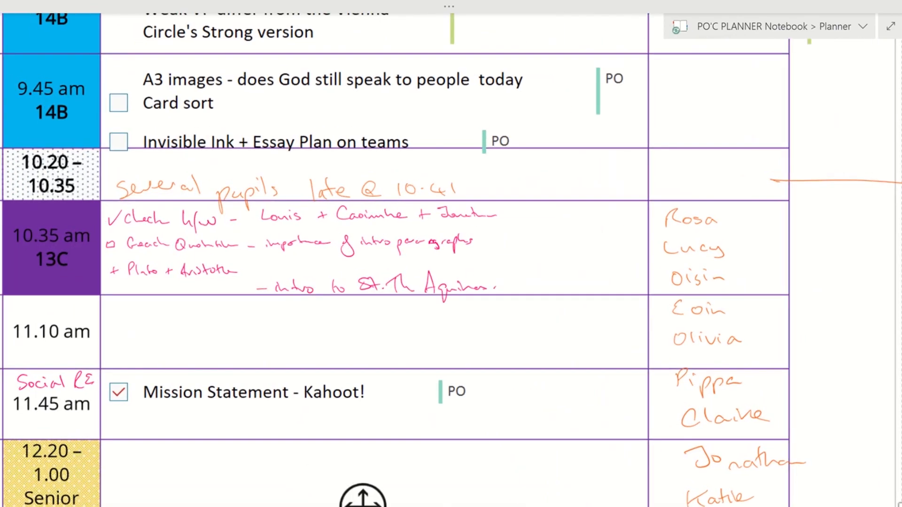
{"action": "scroll", "scroll_direction": "down", "scroll_amount": 3}
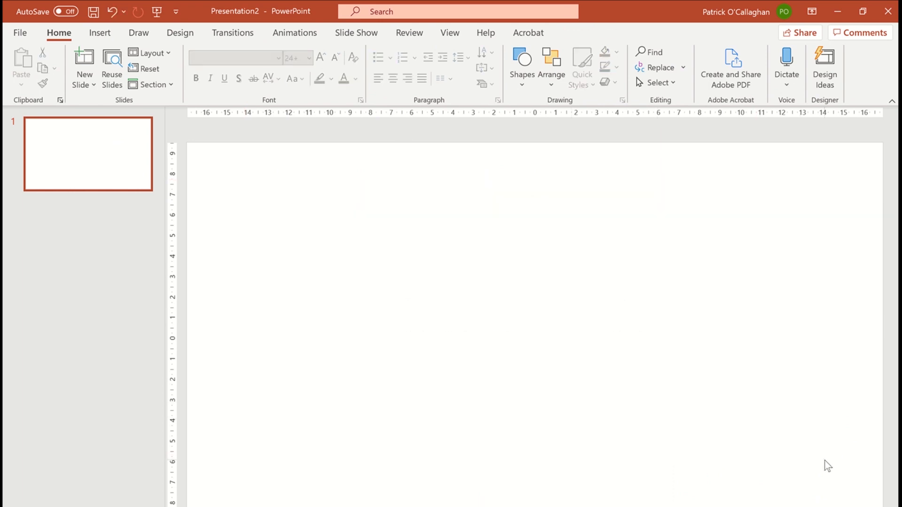
- Set a custom slide size of A4 Paper in portrait orientation and choose content scaling
{"action": "left_click", "coordinate": [179, 33]}
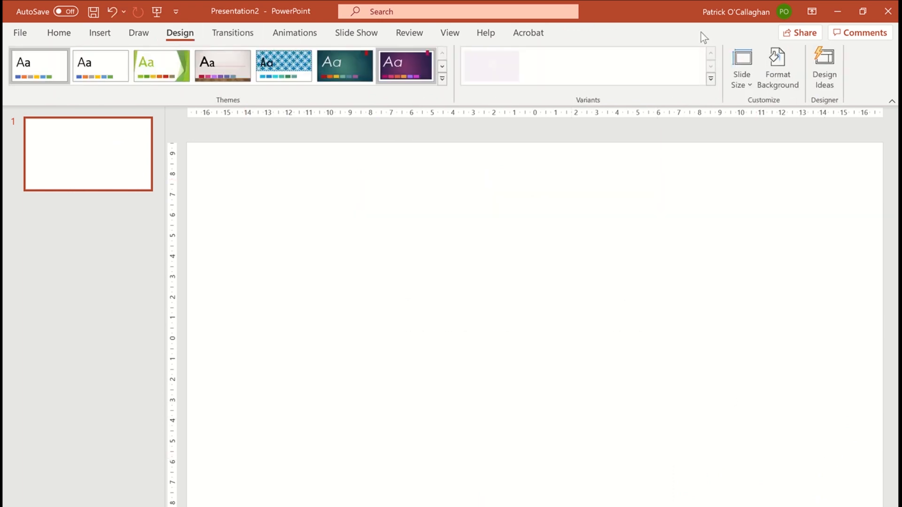
{"action": "left_click", "coordinate": [742, 67]}
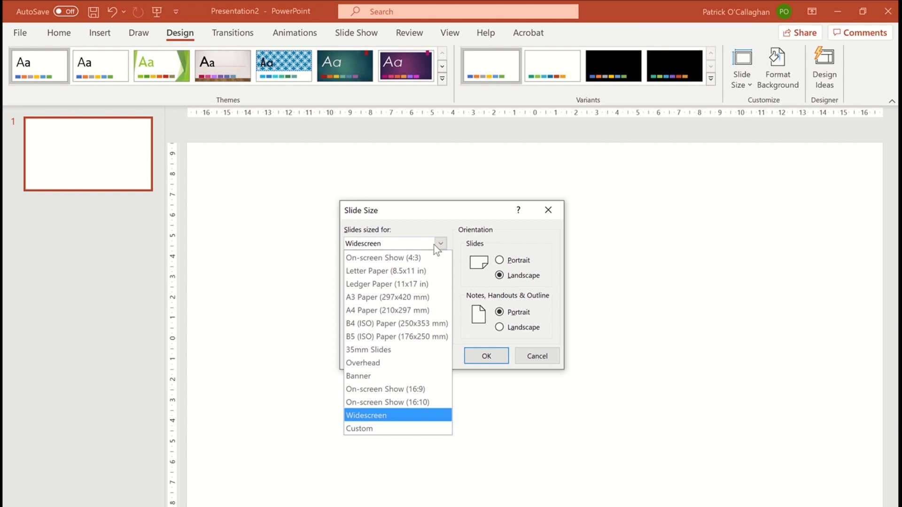
{"action": "left_click", "coordinate": [387, 310]}
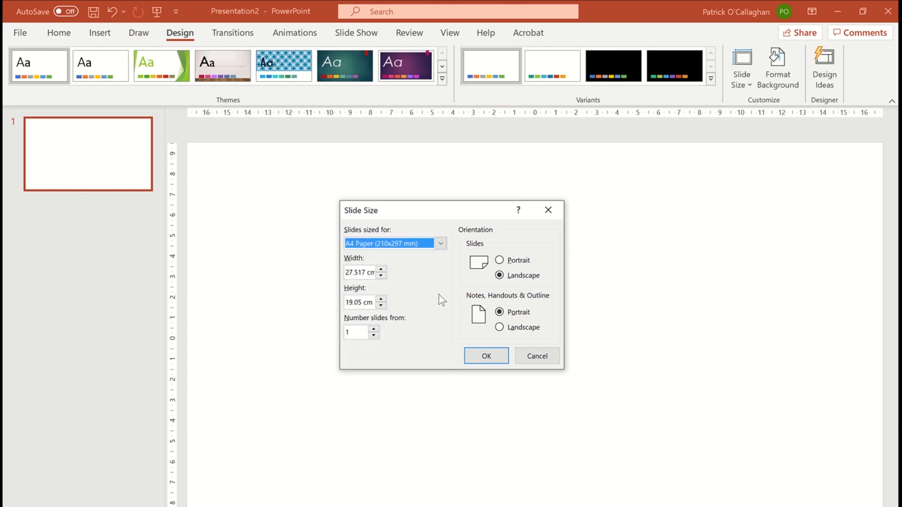
{"action": "left_click", "coordinate": [499, 260]}
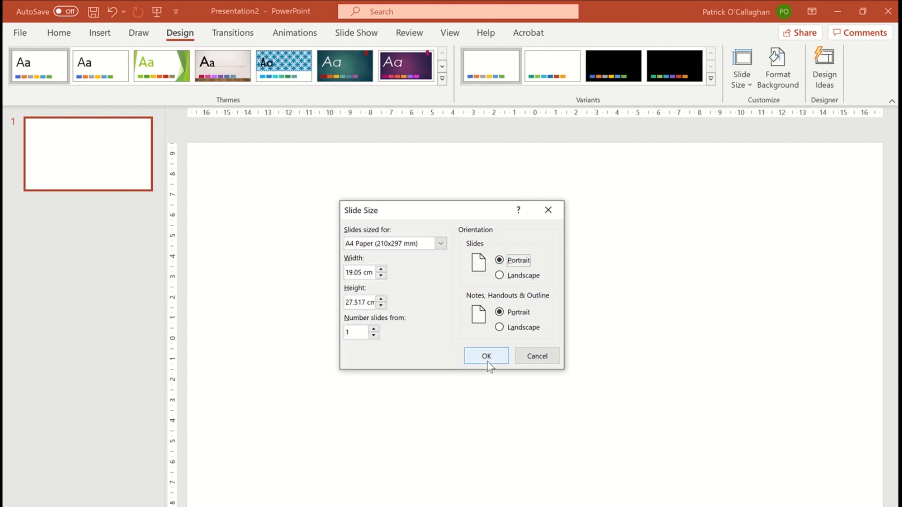
{"action": "left_click", "coordinate": [487, 356]}
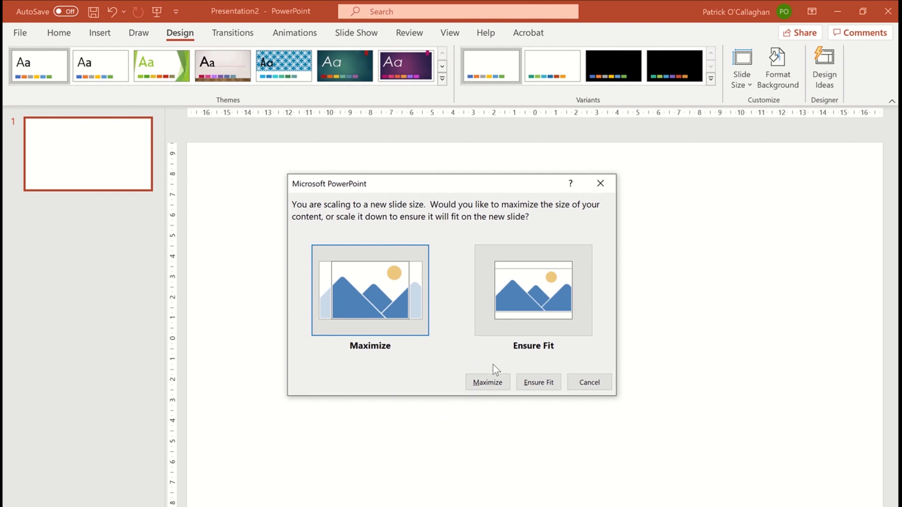
{"action": "left_click", "coordinate": [486, 382]}
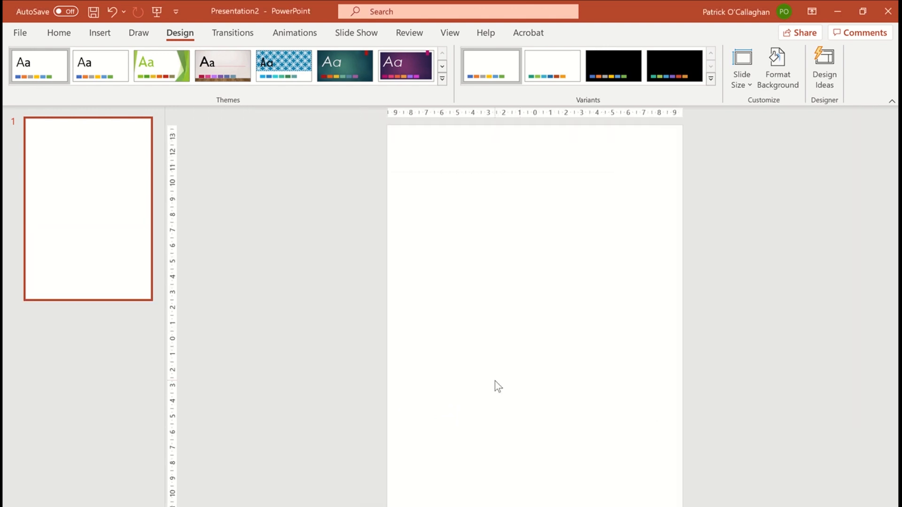
- Insert a 3-by-8 table from the Table grid picker
{"action": "left_click", "coordinate": [100, 33]}
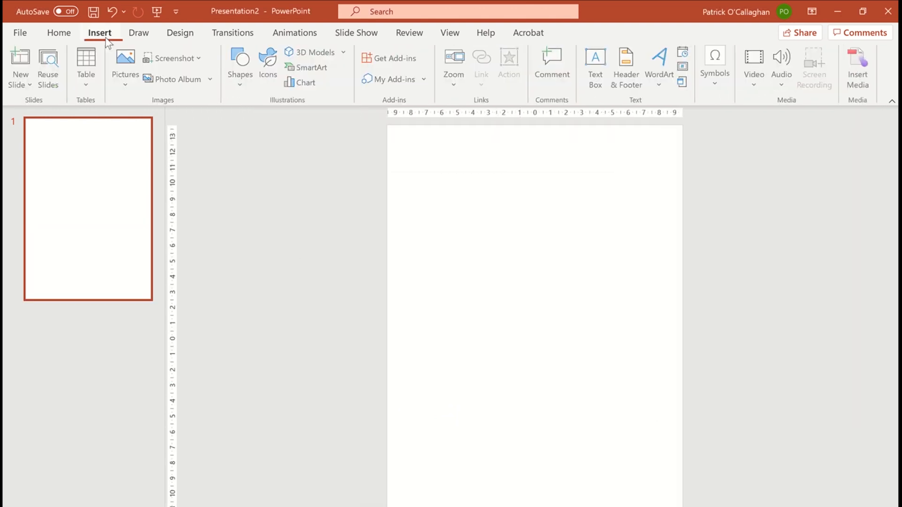
{"action": "left_click", "coordinate": [85, 67]}
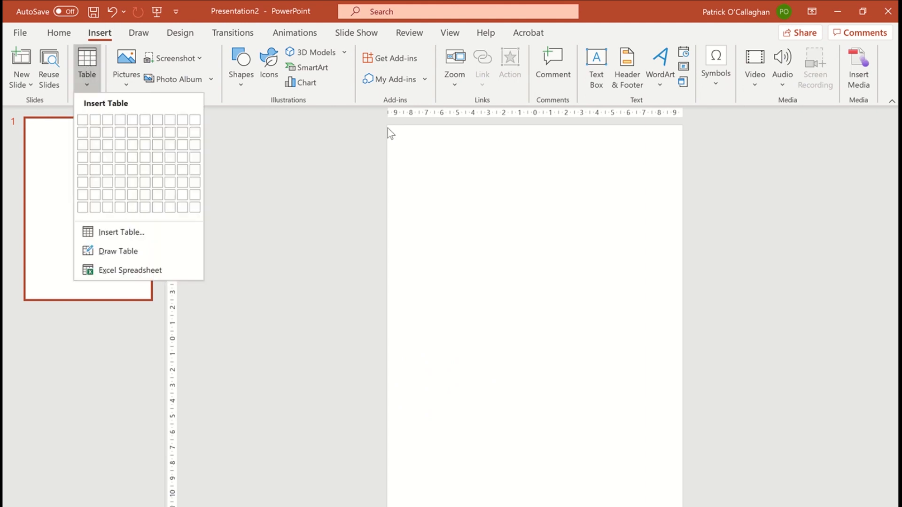
{"action": "left_click", "coordinate": [106, 208]}
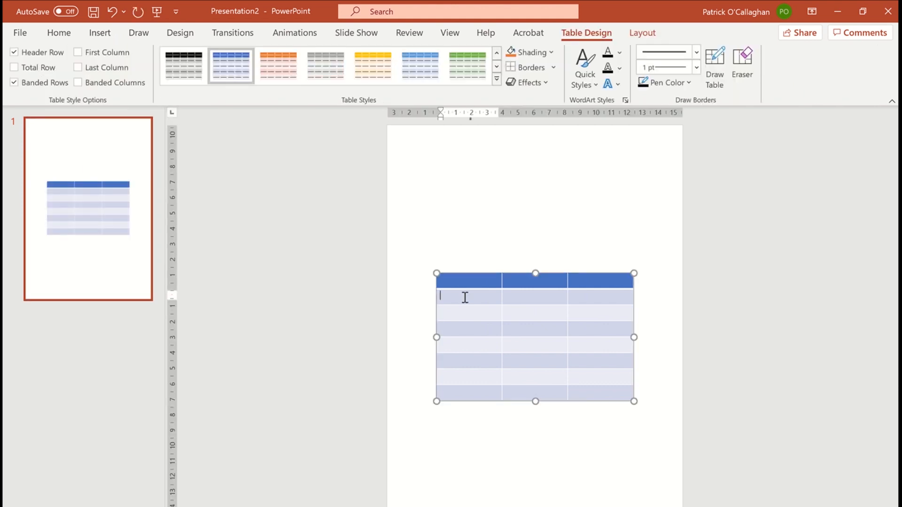
- Add extra rows below using the right-click Insert Rows Below option
{"action": "right_click", "coordinate": [464, 297]}
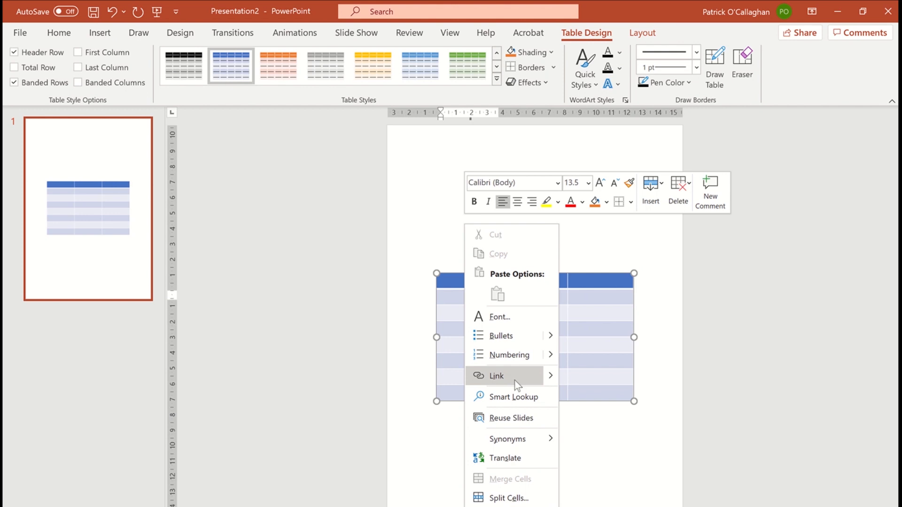
{"action": "left_click", "coordinate": [650, 188]}
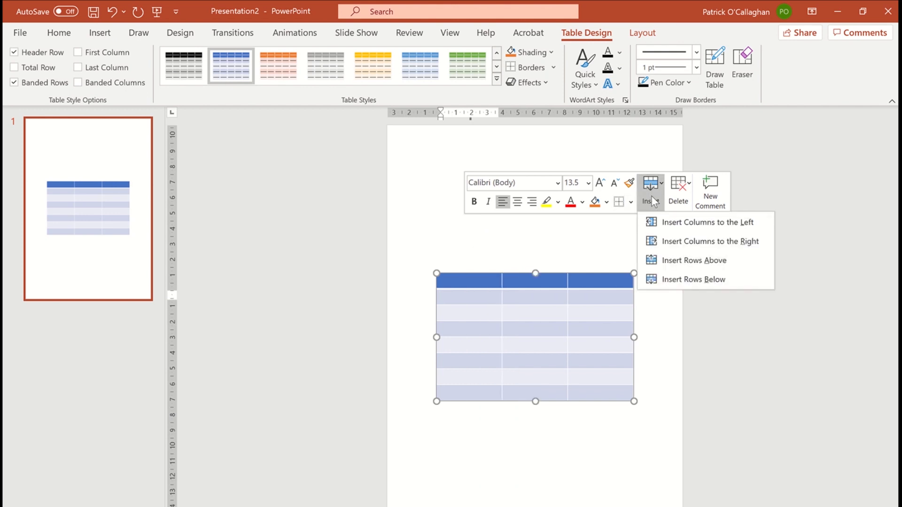
{"action": "left_click", "coordinate": [702, 279]}
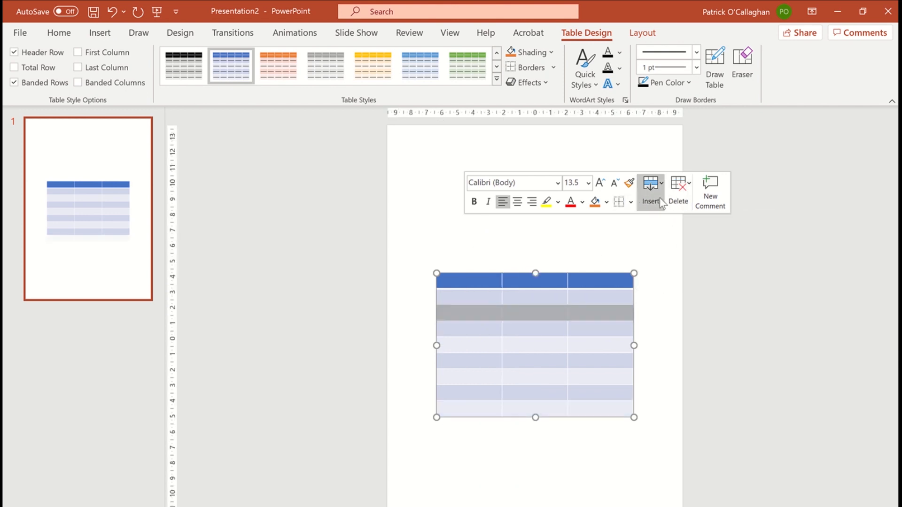
{"action": "left_click", "coordinate": [651, 189]}
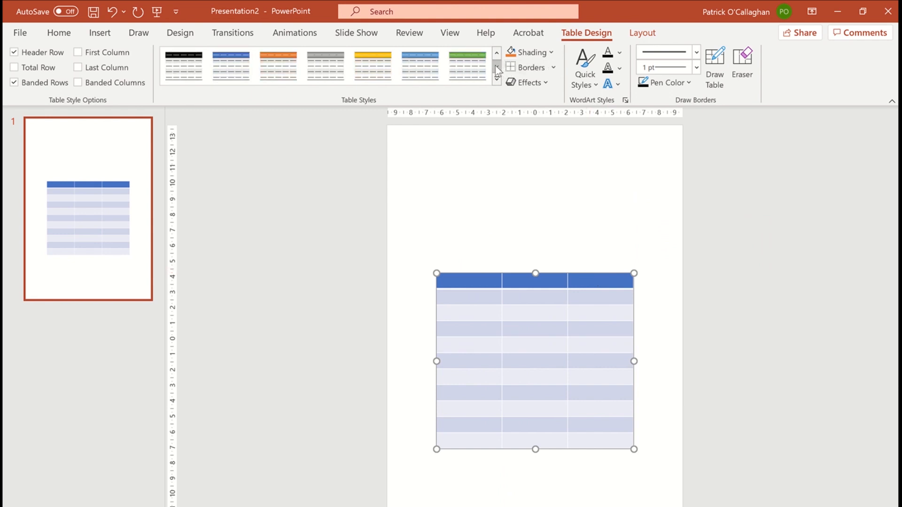
- Apply a Light blue table style and drag the first column border left to narrow it
{"action": "left_click", "coordinate": [497, 79]}
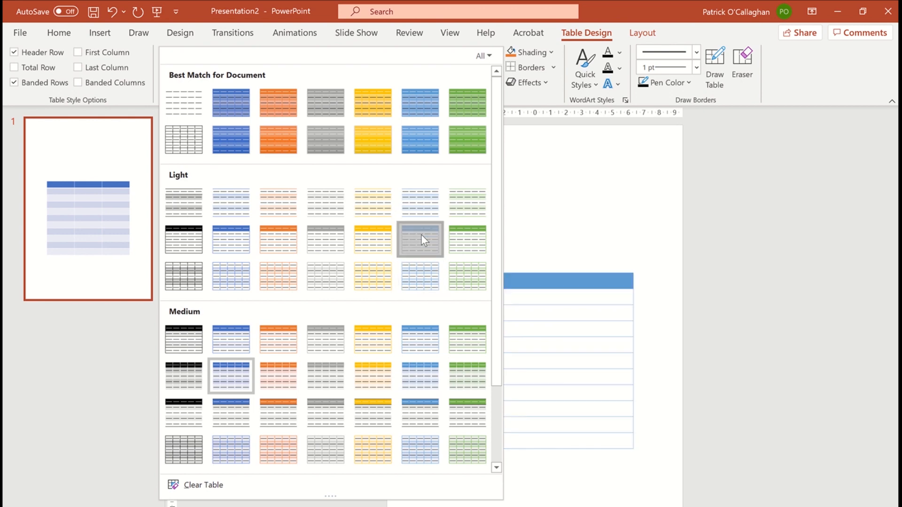
{"action": "left_click", "coordinate": [420, 240]}
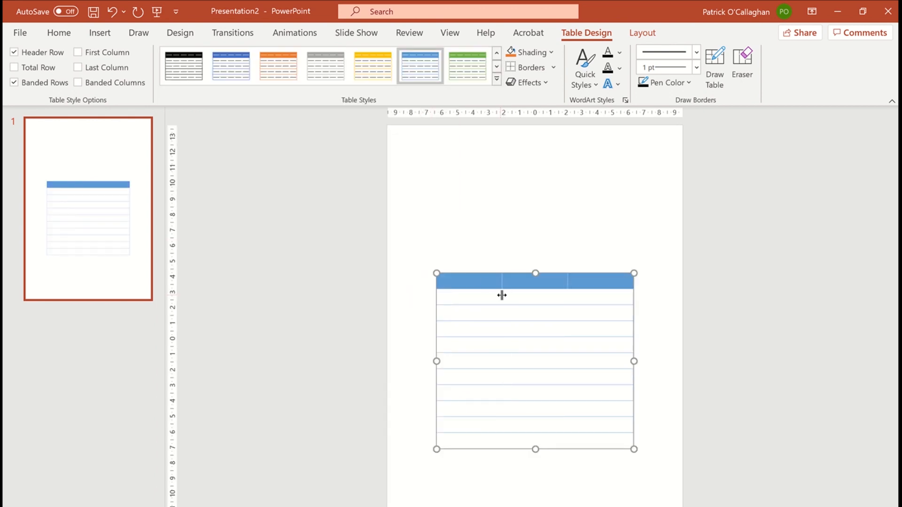
{"action": "left_click_drag", "start_coordinate": [502, 295], "coordinate": [475, 300]}
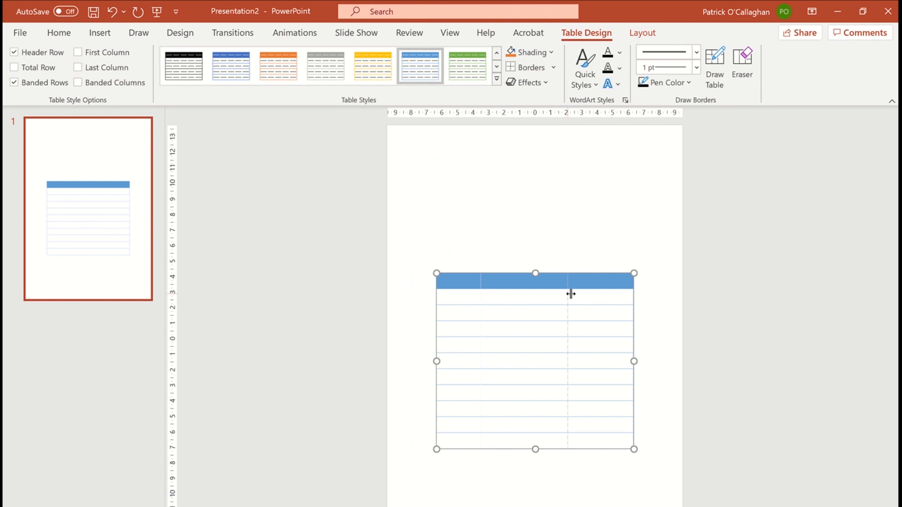
{"action": "mouse_move", "coordinate": [480, 303]}
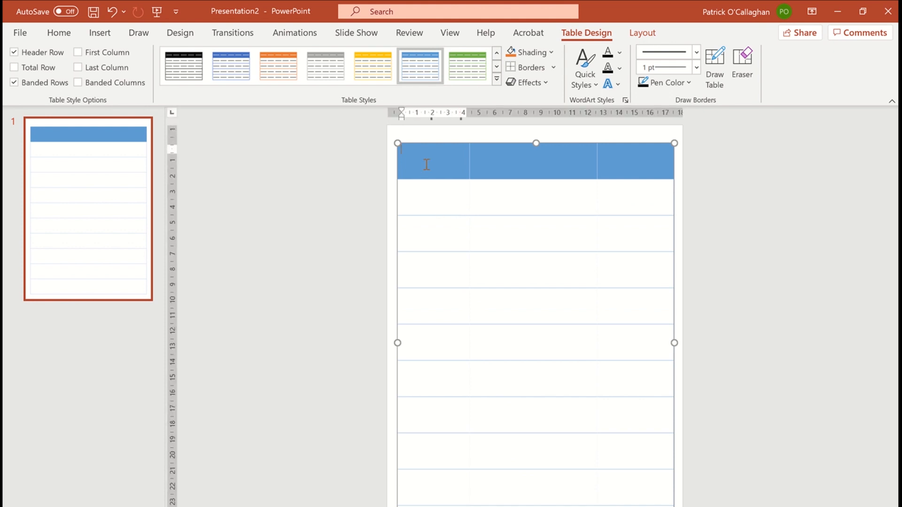
- Make header text white and centred, then type period labels such as 10G
{"action": "left_click", "coordinate": [59, 32]}
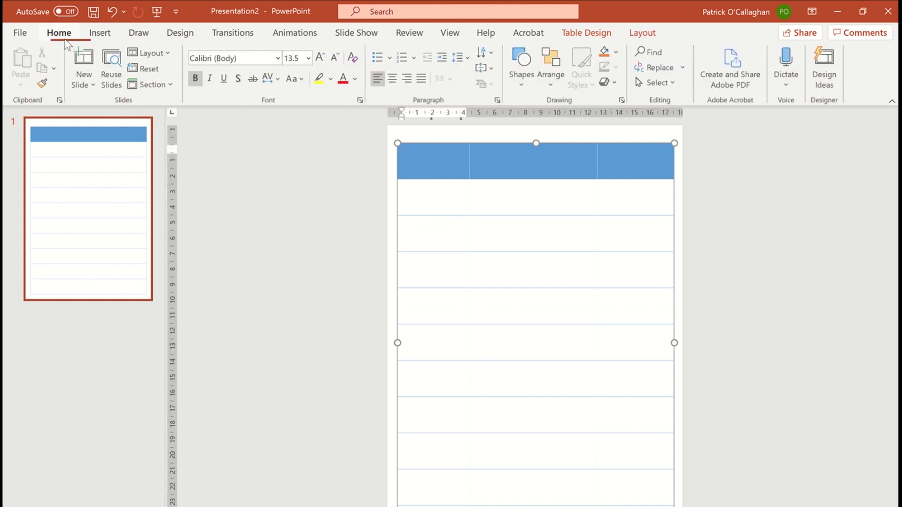
{"action": "left_click", "coordinate": [356, 79]}
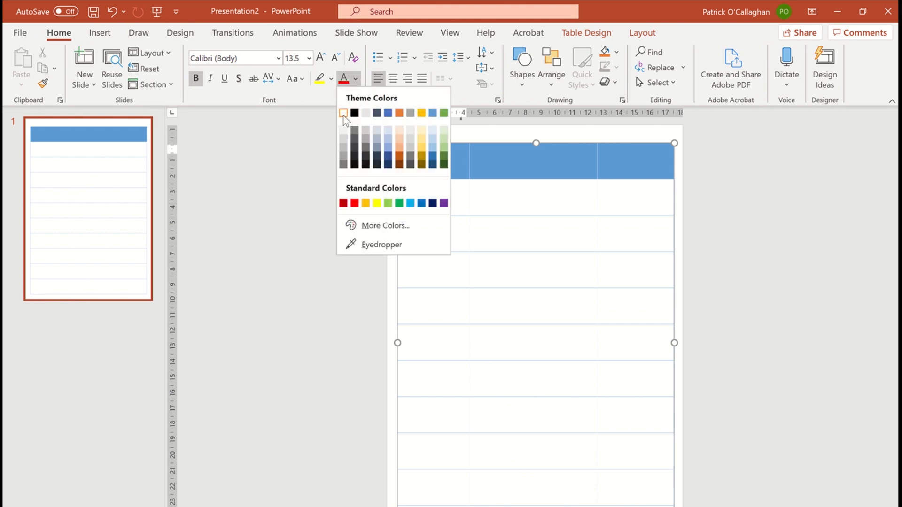
{"action": "left_click", "coordinate": [393, 79]}
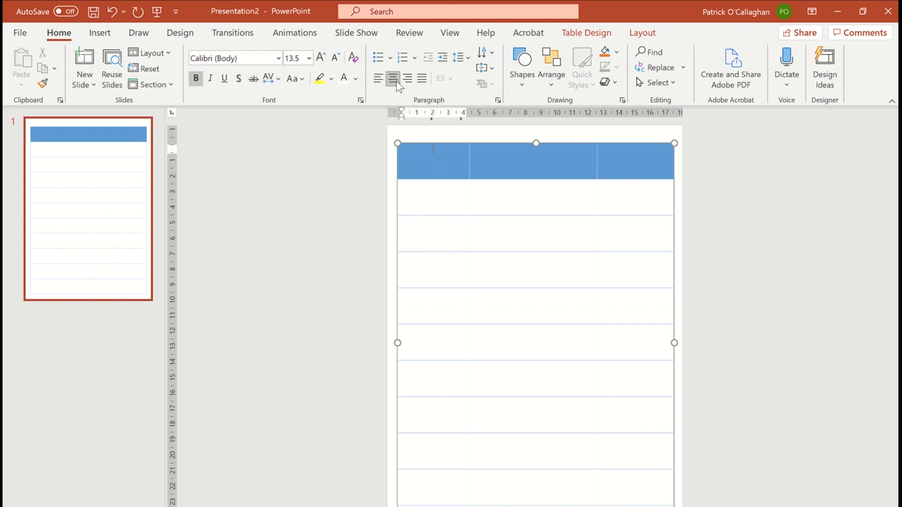
{"action": "left_click", "coordinate": [482, 67]}
{"action": "type", "text": "Period"}
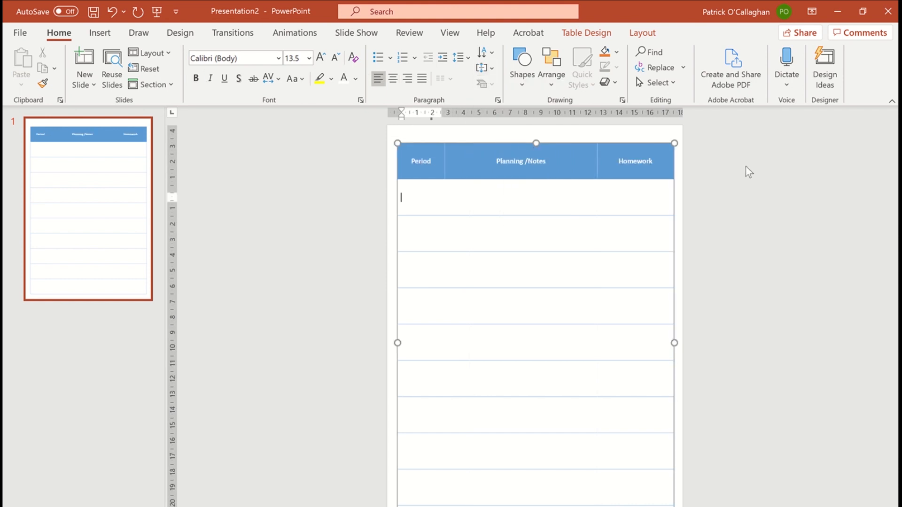
{"action": "type", "text": "10G"}
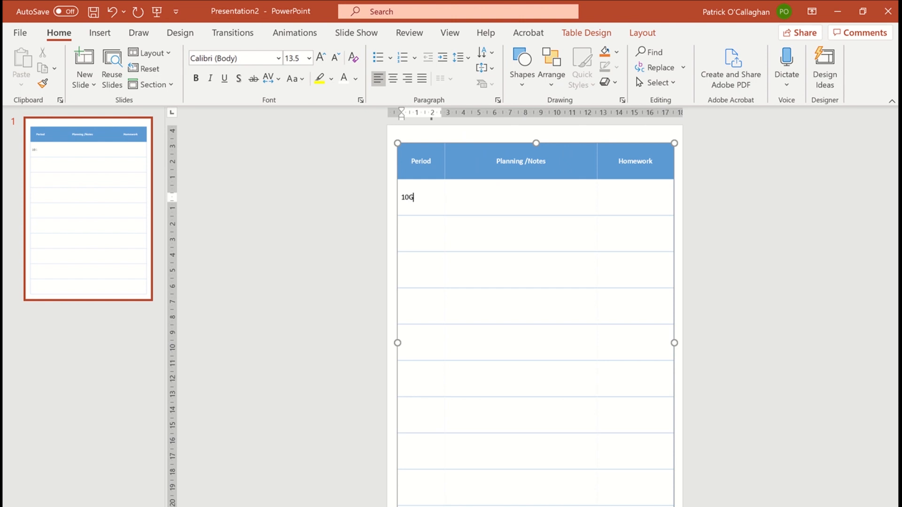
{"action": "type", "text": "1"}
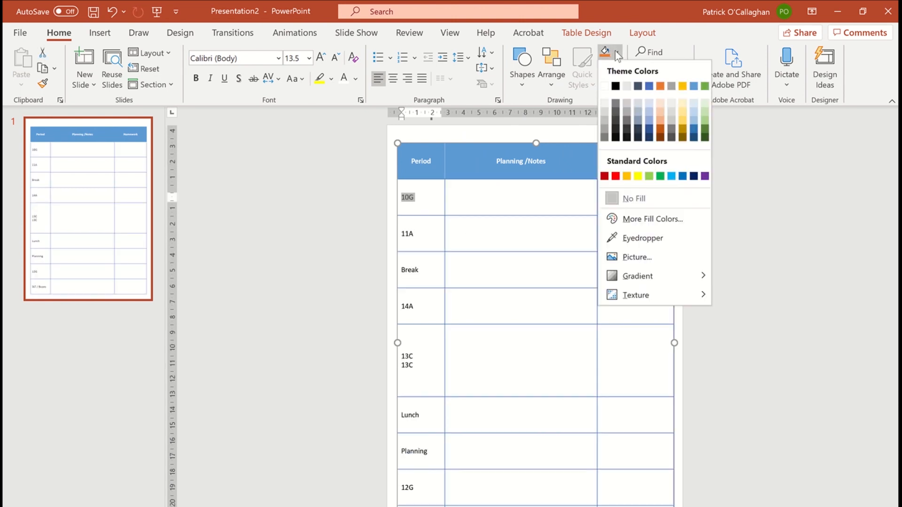
- Fill the 10G cell gold and 11A orange, and give a cell a patterned fill
{"action": "left_click", "coordinate": [626, 176]}
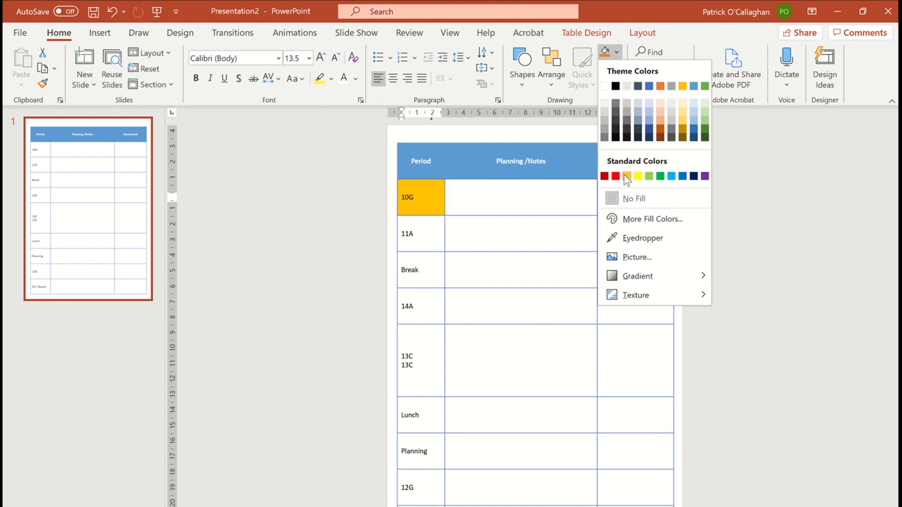
{"action": "left_click", "coordinate": [625, 176]}
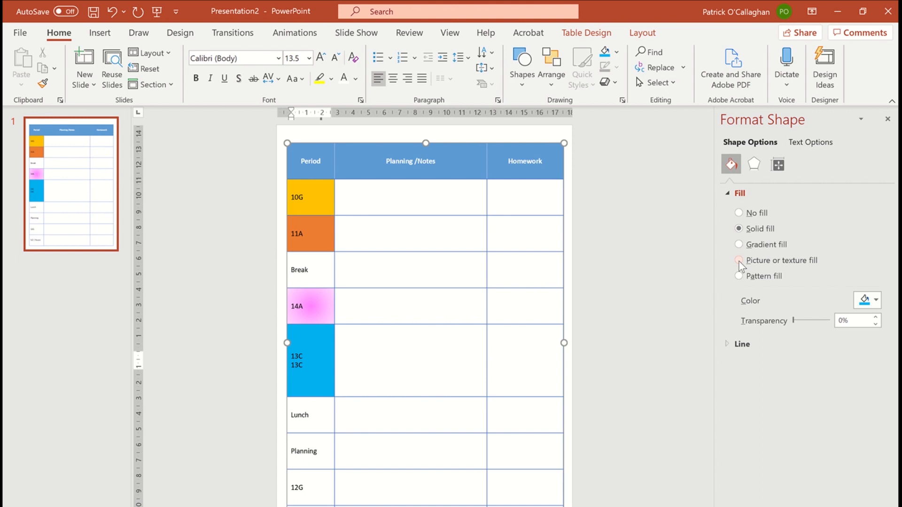
{"action": "left_click", "coordinate": [739, 276]}
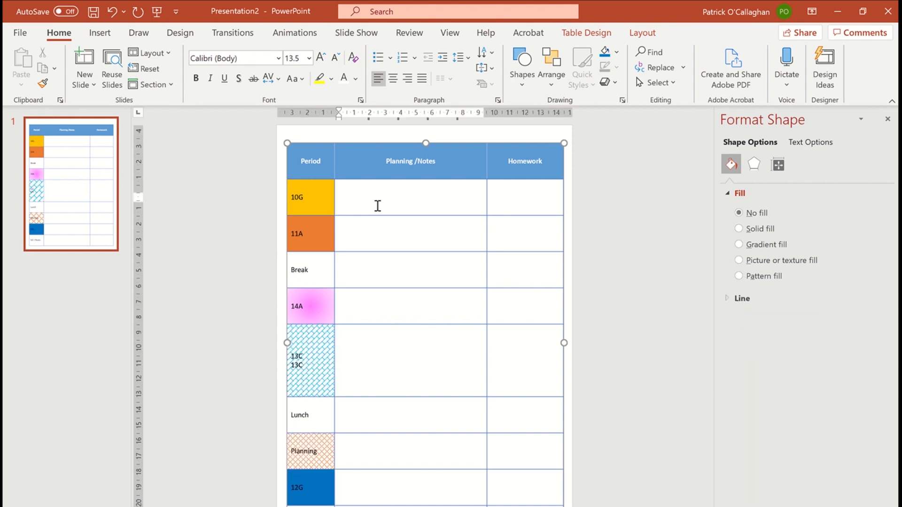
{"action": "left_click", "coordinate": [20, 33]}
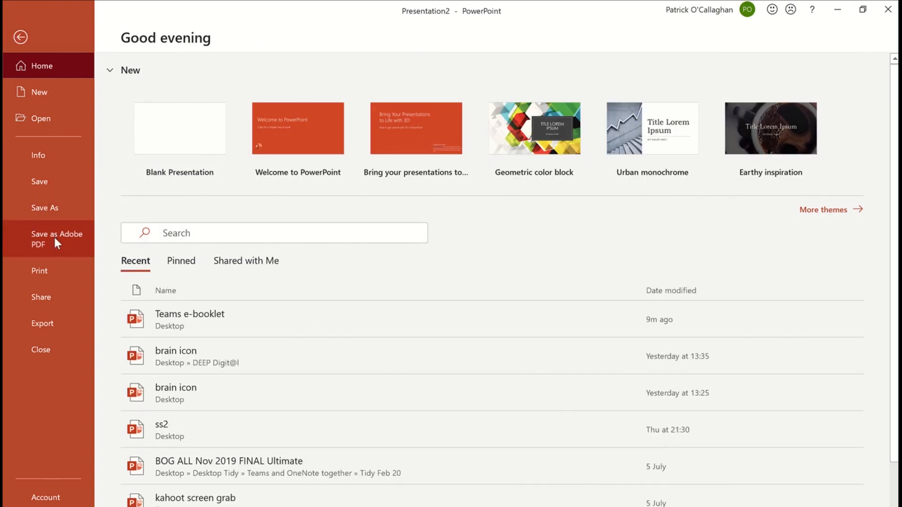
- Save the planner presentation as an Adobe PDF
{"action": "left_click", "coordinate": [56, 239]}
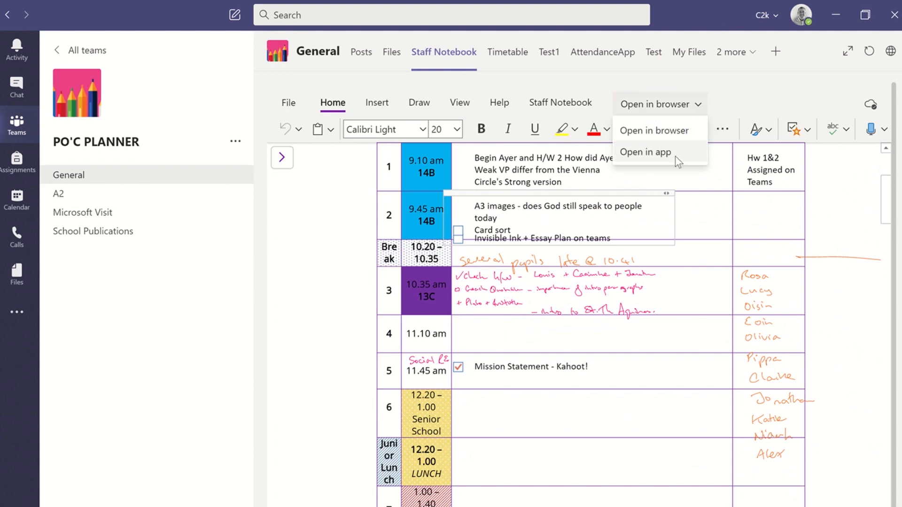
- Open the Teams staff notebook in the OneNote desktop app
{"action": "left_click", "coordinate": [645, 152]}
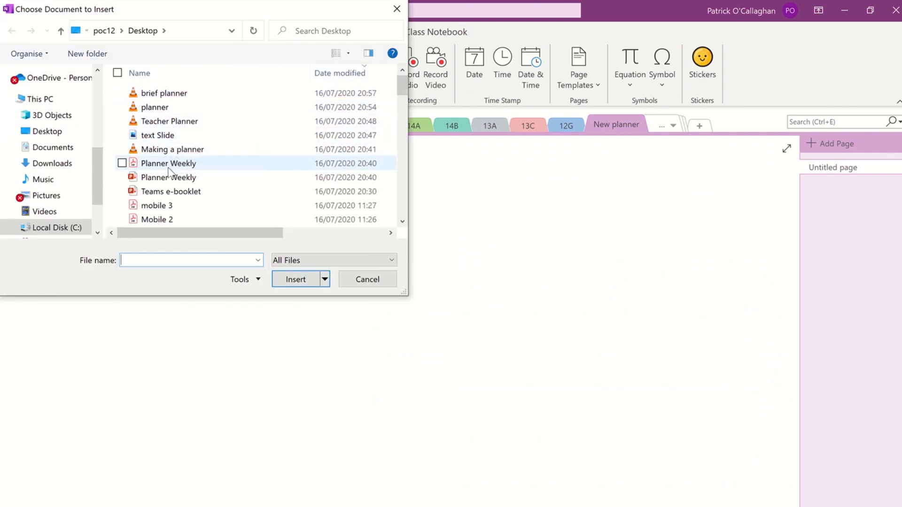
- Insert the Planner Weekly PDF onto the page as a file printout
{"action": "left_click", "coordinate": [367, 279]}
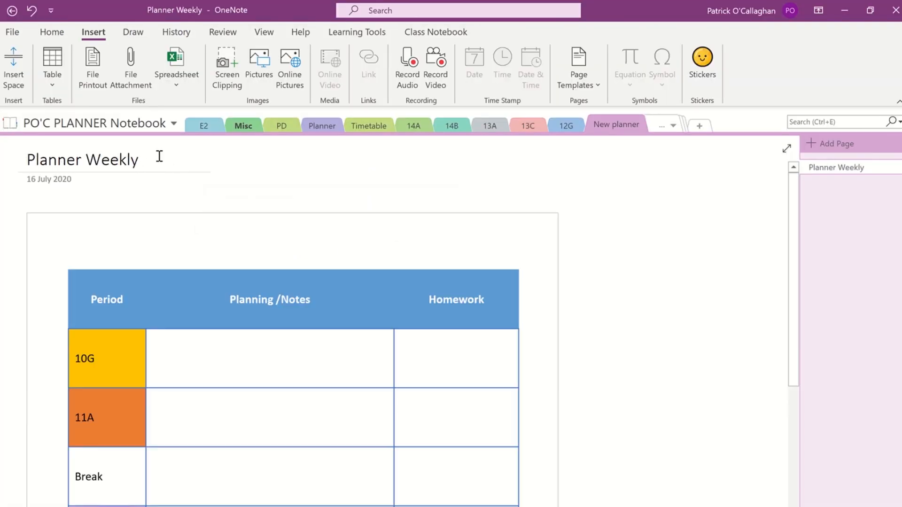
- Rename the page 'Template' and duplicate it from its right-click menu
{"action": "type", "text": "T"}
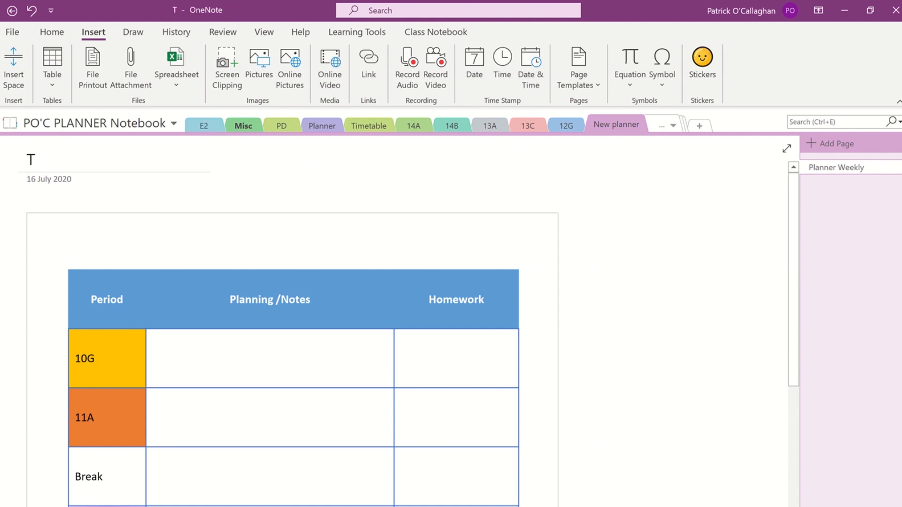
{"action": "type", "text": "emplate"}
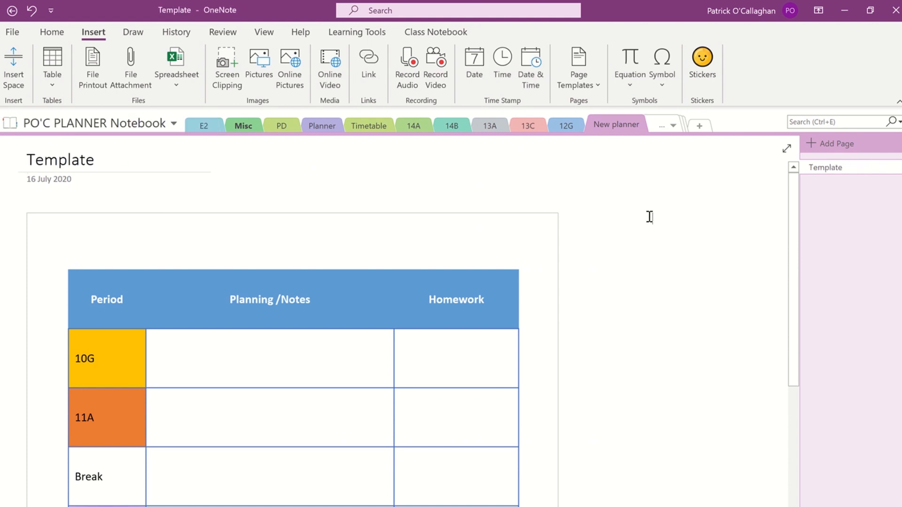
{"action": "right_click", "coordinate": [826, 167]}
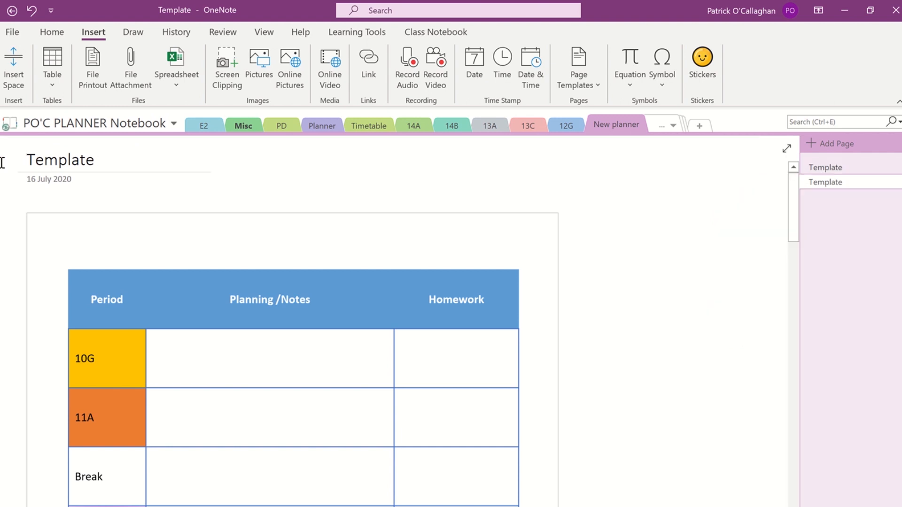
- Retitle the copy '1. Sept 1st -' and move its date toward 01 September 2020
{"action": "type", "text": "1. Spe"}
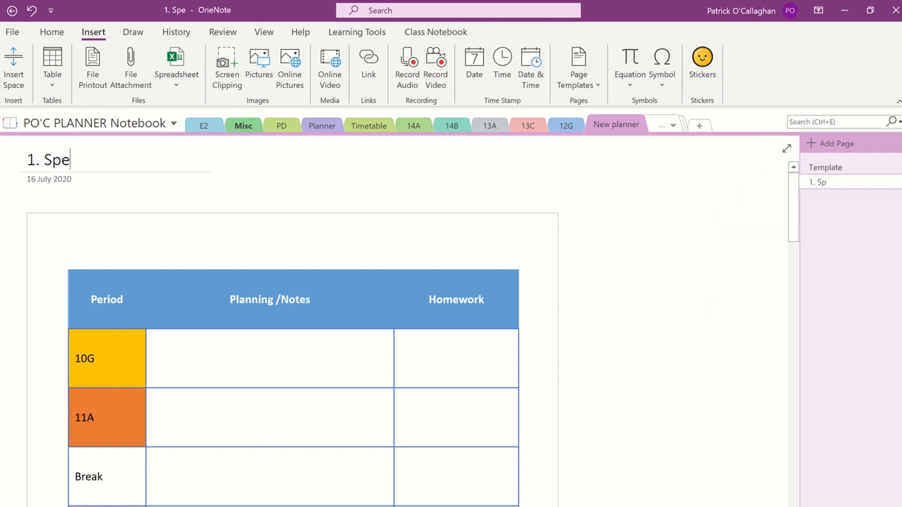
{"action": "key", "text": "BackSpace"}
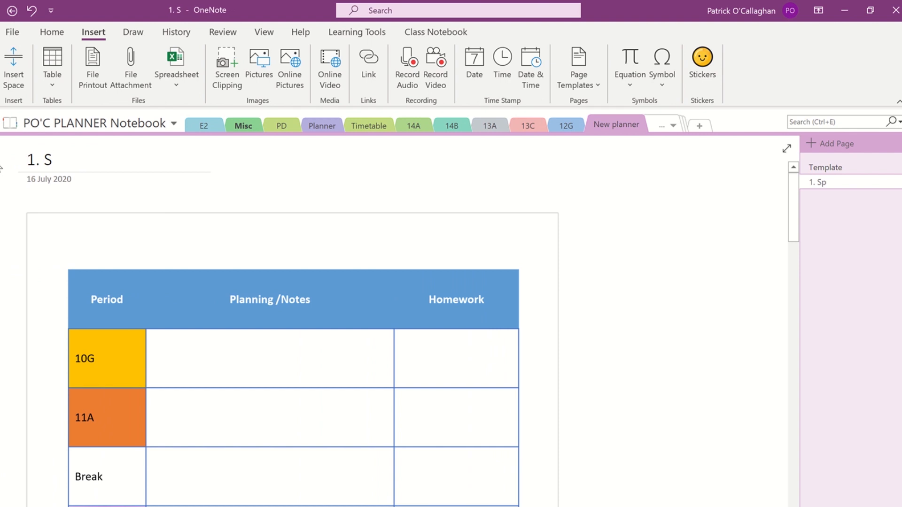
{"action": "type", "text": "ept 1s"}
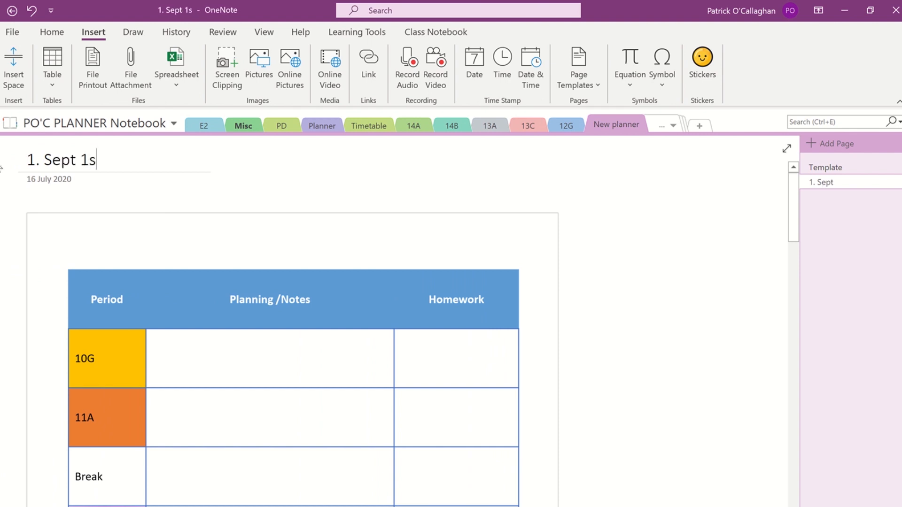
{"action": "type", "text": "t -"}
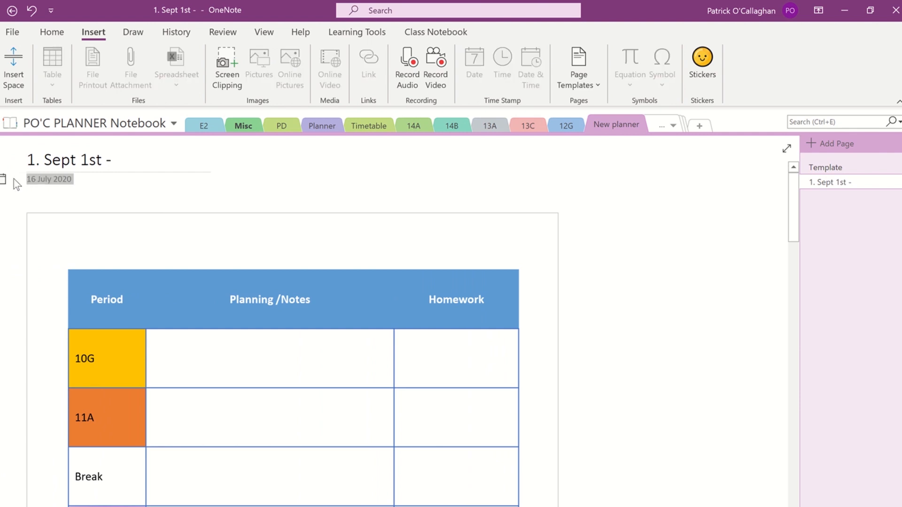
{"action": "left_click", "coordinate": [49, 179]}
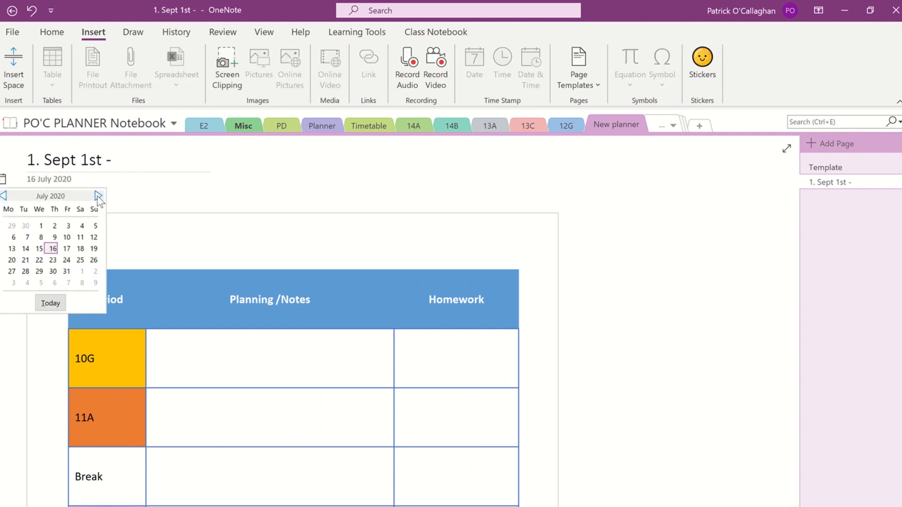
{"action": "left_click", "coordinate": [98, 196]}
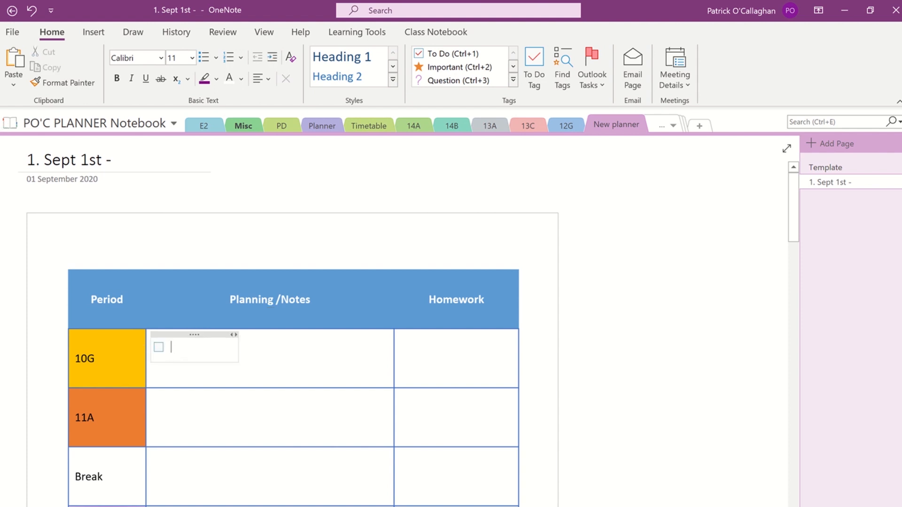
- Enter the 'Give out Textbooks' to-do, tag it Important, and start the 'h/w' homework entry
{"action": "type", "text": "Give out"}
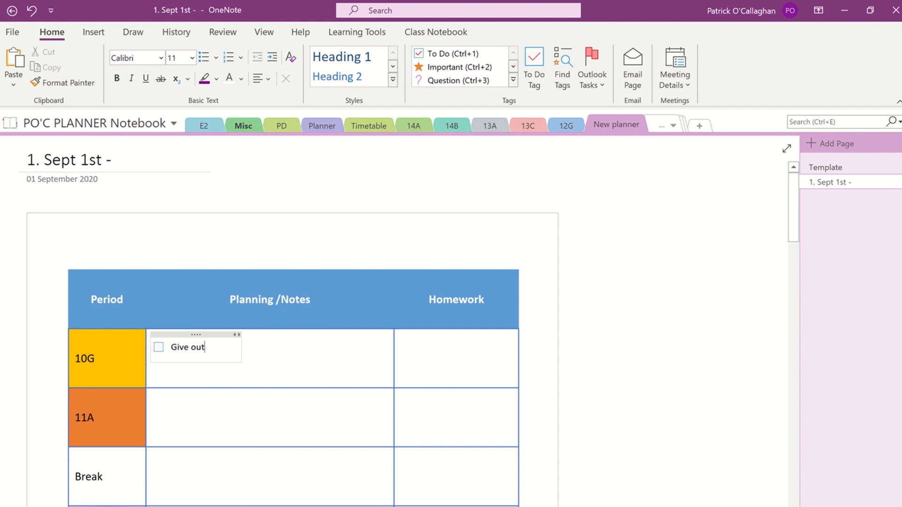
{"action": "type", "text": "Textb"}
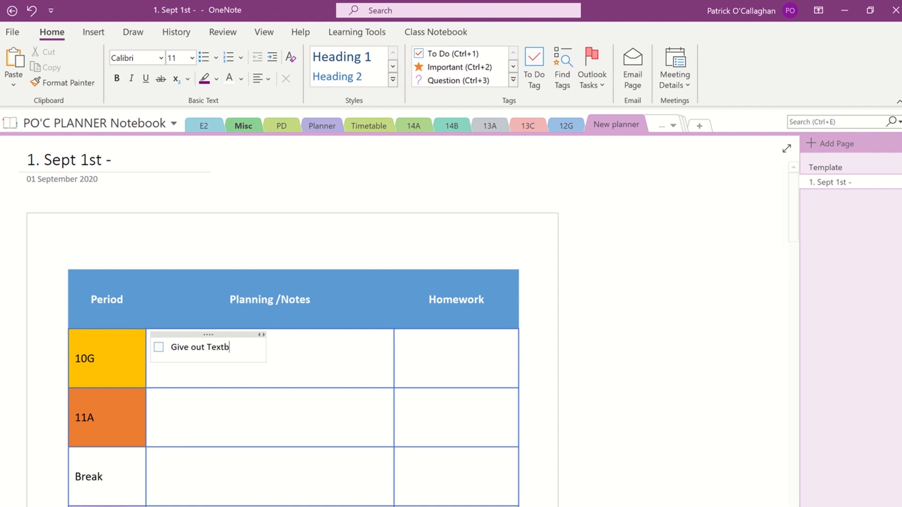
{"action": "type", "text": "ooks etc."}
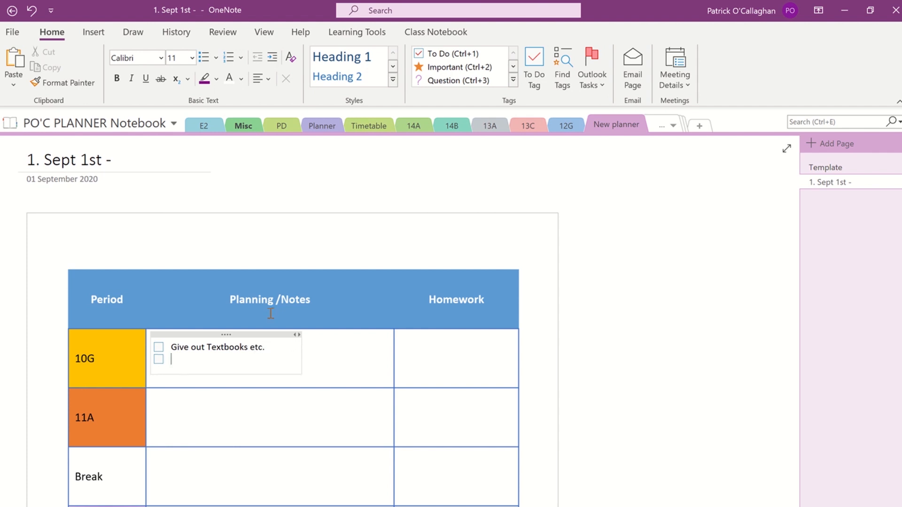
{"action": "left_click", "coordinate": [454, 66]}
{"action": "type", "text": "Researc"}
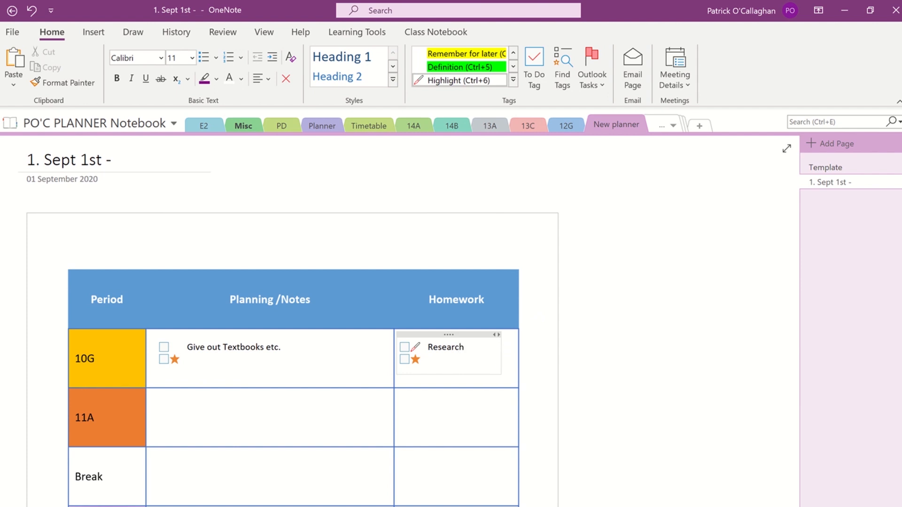
{"action": "type", "text": "h/w"}
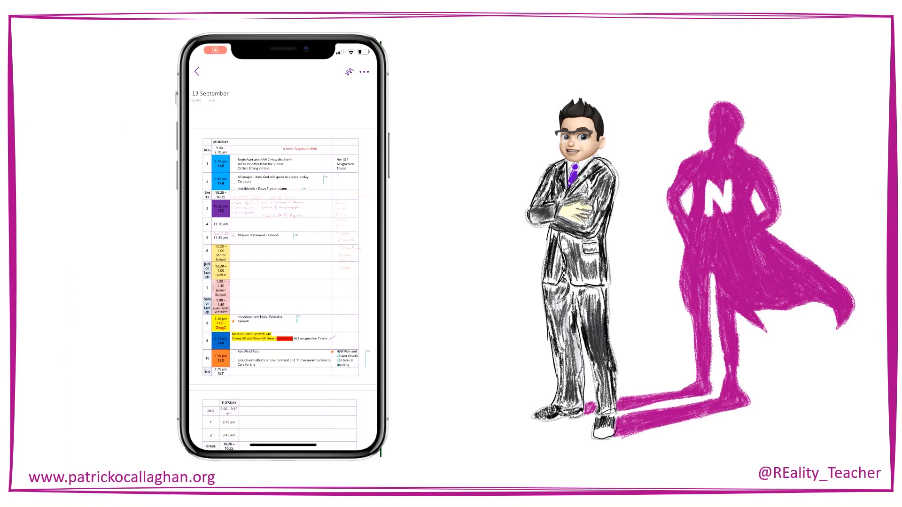
- Scroll to Tuesday's 9.10 am period and type the reminder to-do, 'Remebe' so far
{"action": "scroll", "scroll_direction": "down", "scroll_amount": 3}
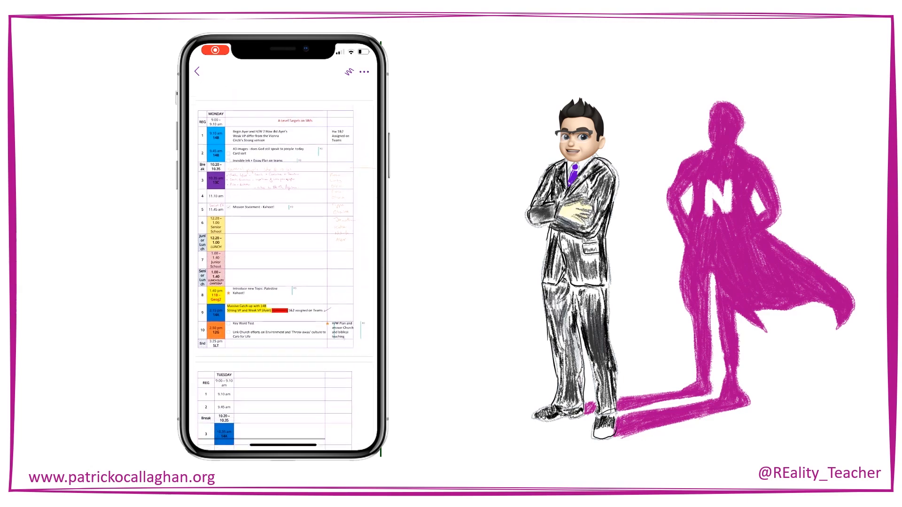
{"action": "scroll", "scroll_direction": "down", "scroll_amount": 3}
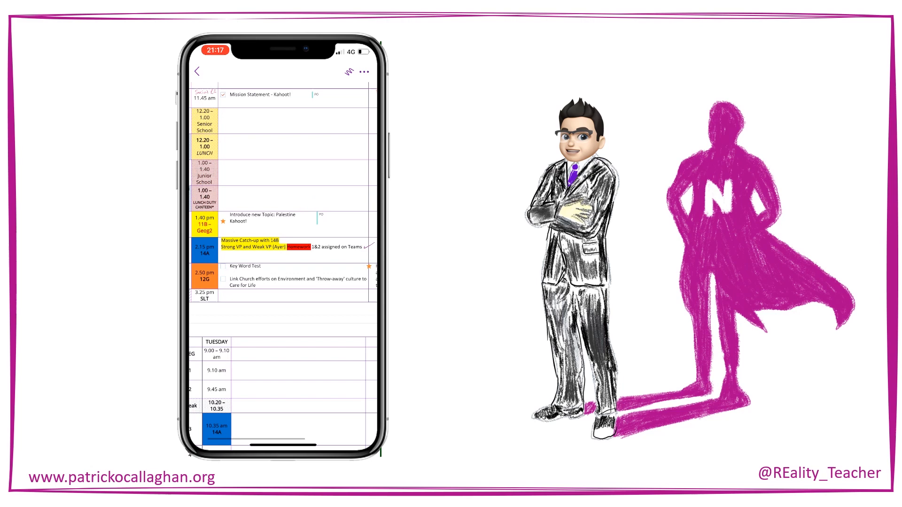
{"action": "scroll", "scroll_direction": "down", "scroll_amount": 3}
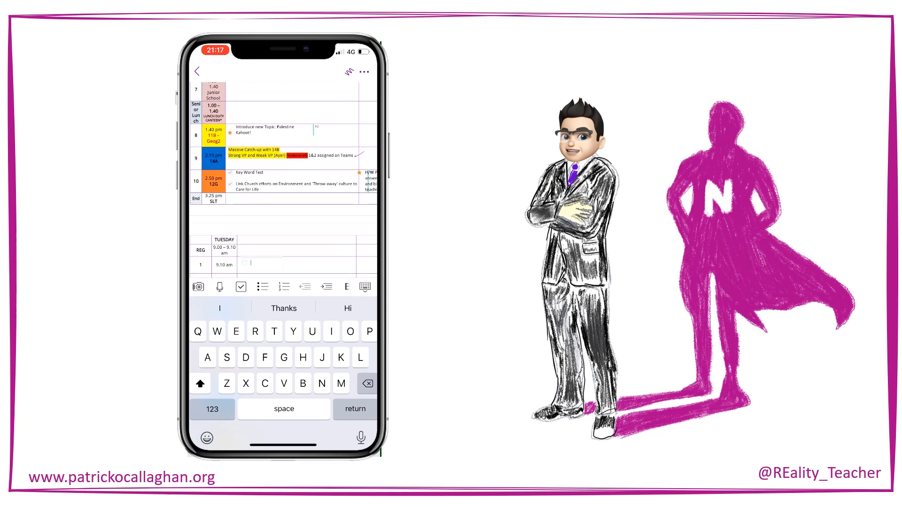
{"action": "type", "text": "Remebe"}
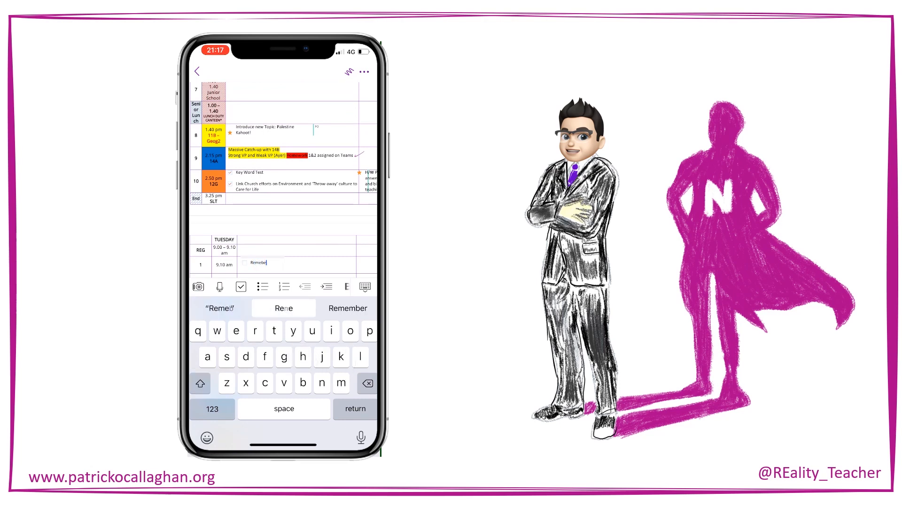